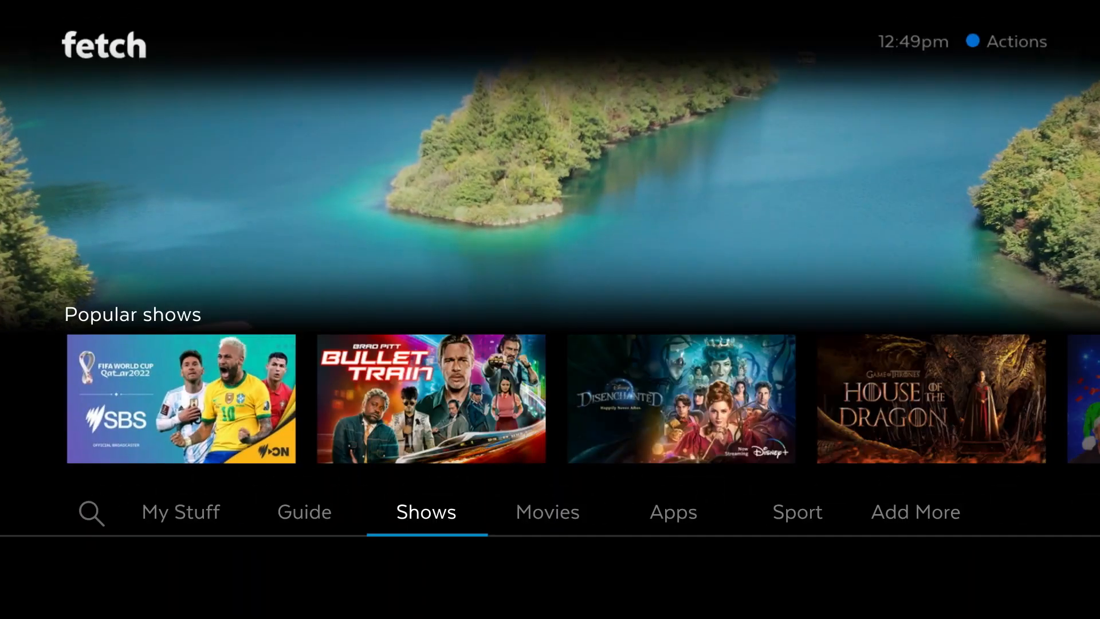
# - Browse the TV Apps catalogue with apps like 9Now, SBS On and BBC Brit
pyautogui.click(90, 511)
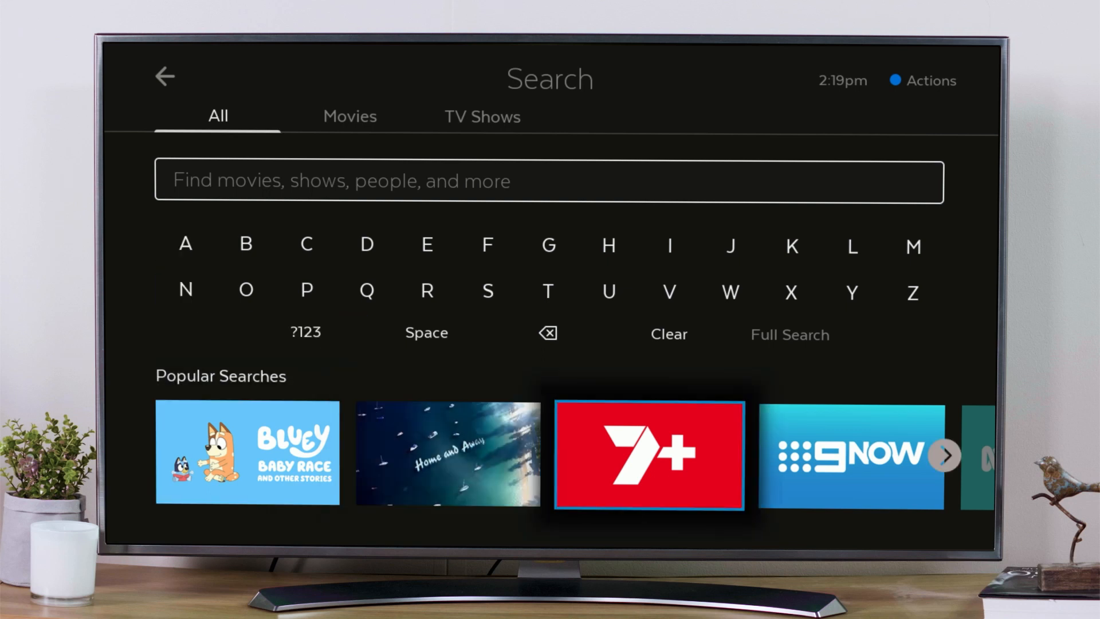
pyautogui.click(943, 453)
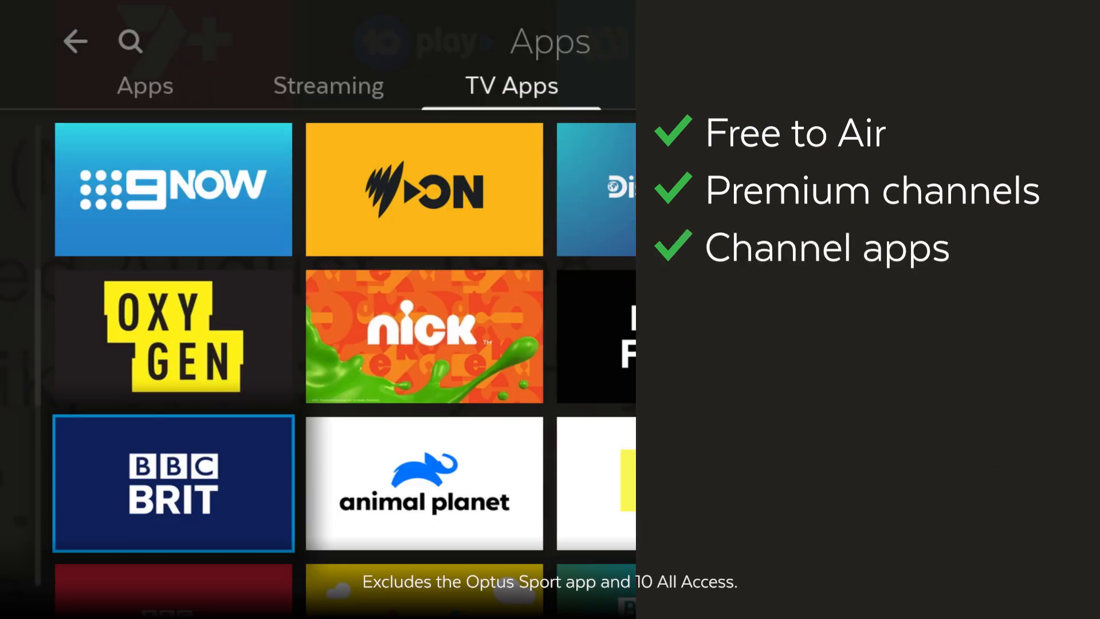
pyautogui.click(327, 85)
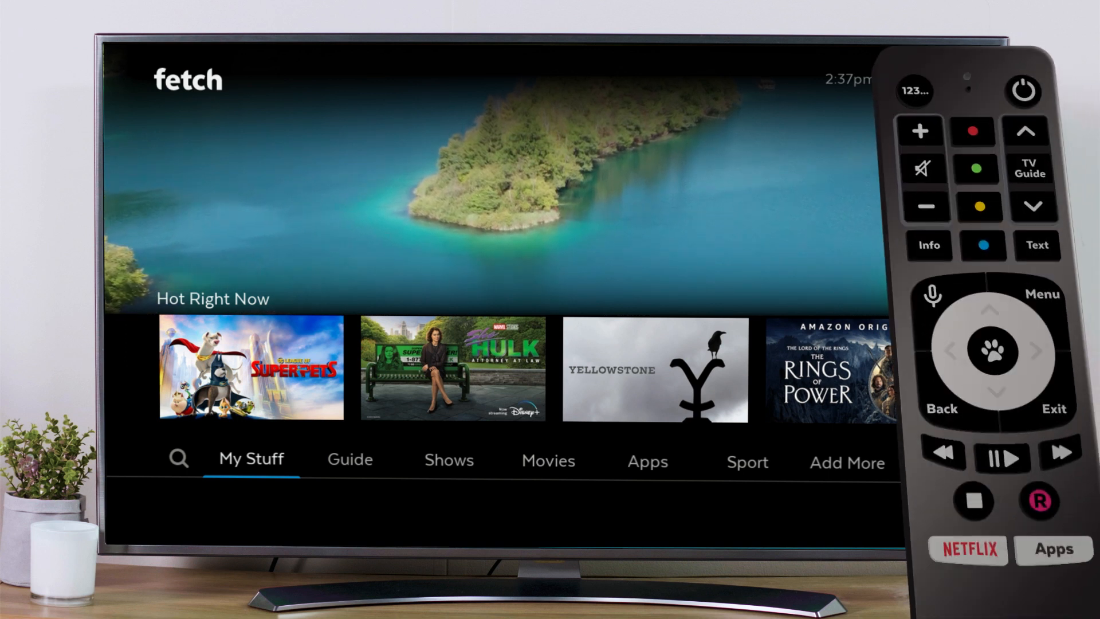
pyautogui.click(931, 297)
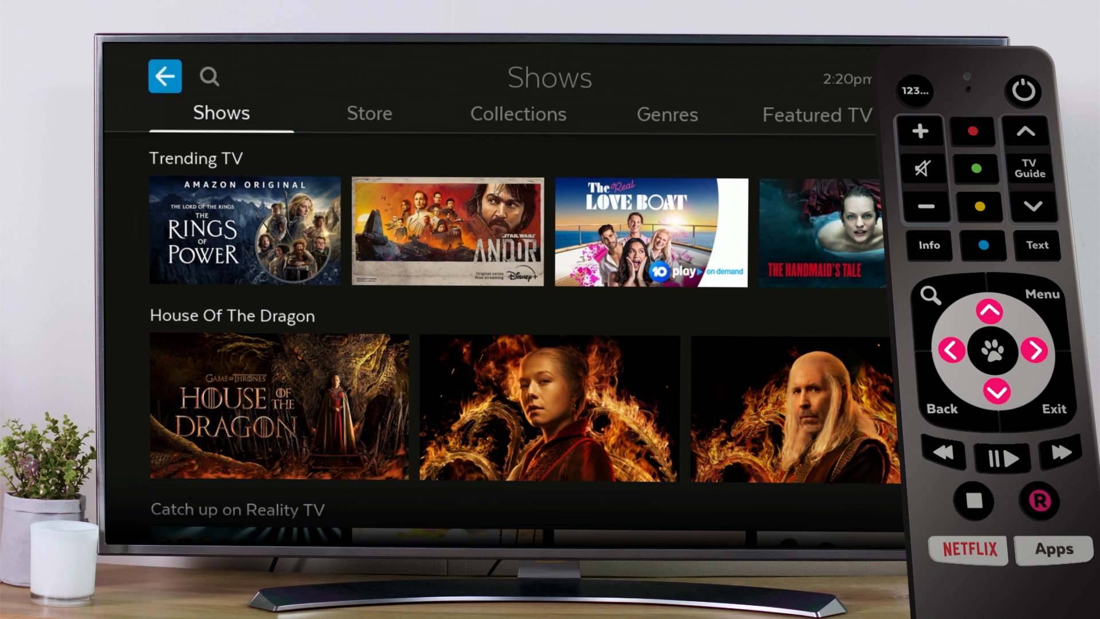
pyautogui.click(209, 76)
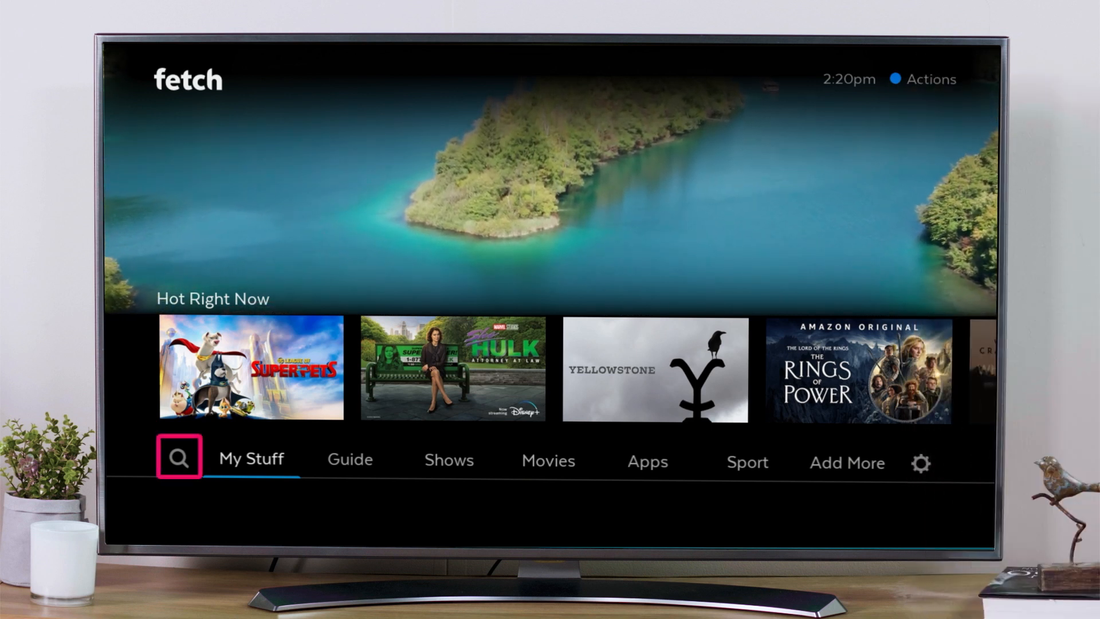
# - Search for 'Top' under TV Shows, returning 26 matches like Top Gear
pyautogui.click(178, 456)
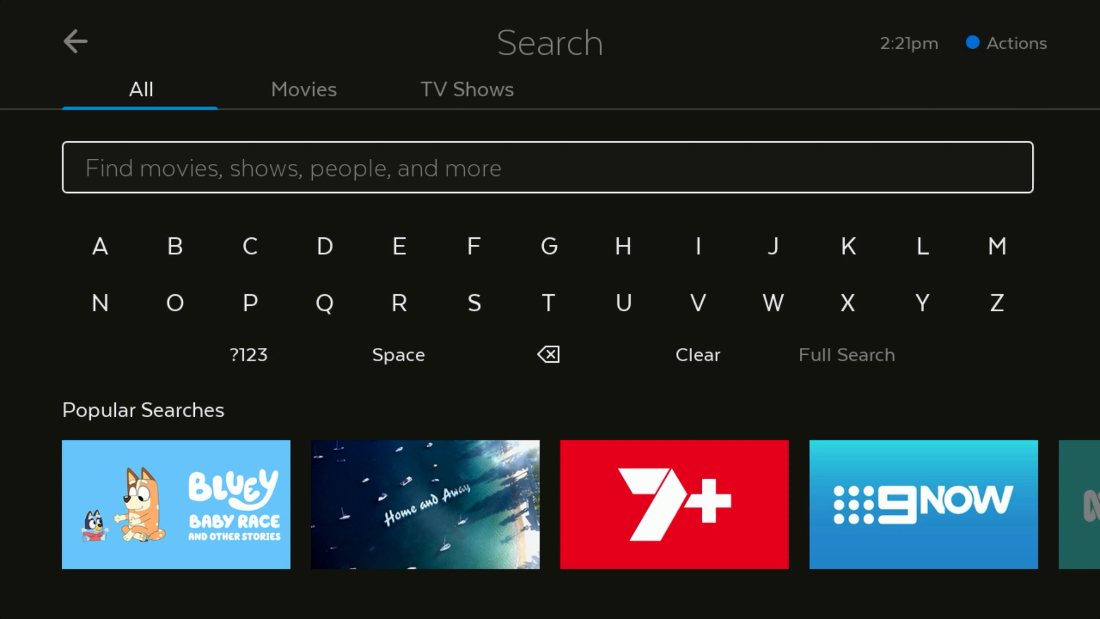
pyautogui.click(466, 90)
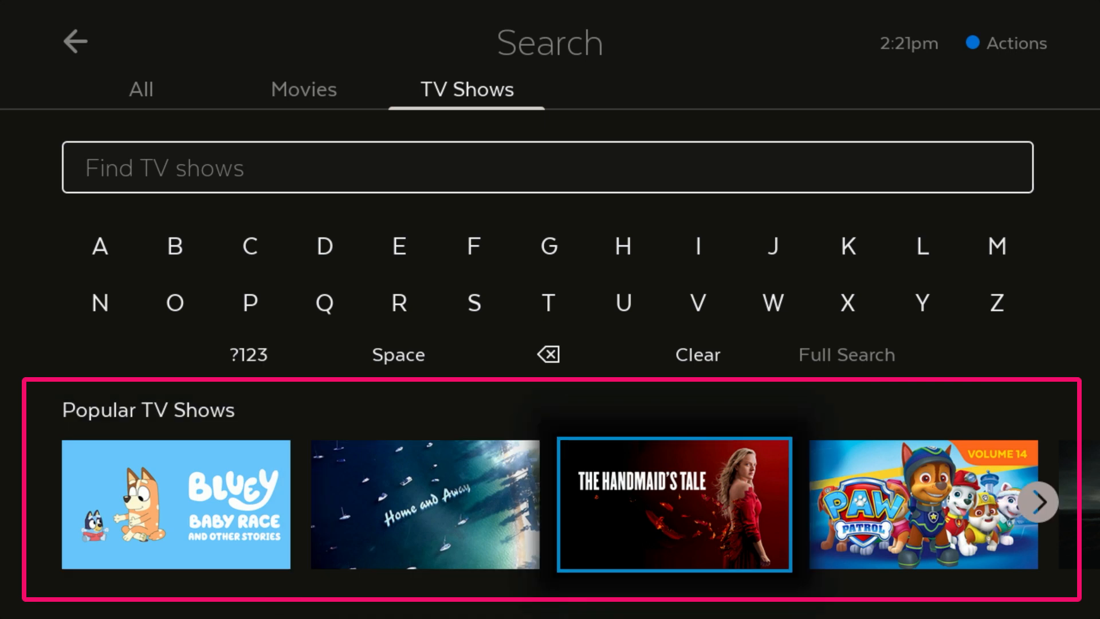
pyautogui.click(1039, 501)
pyautogui.write('Top')
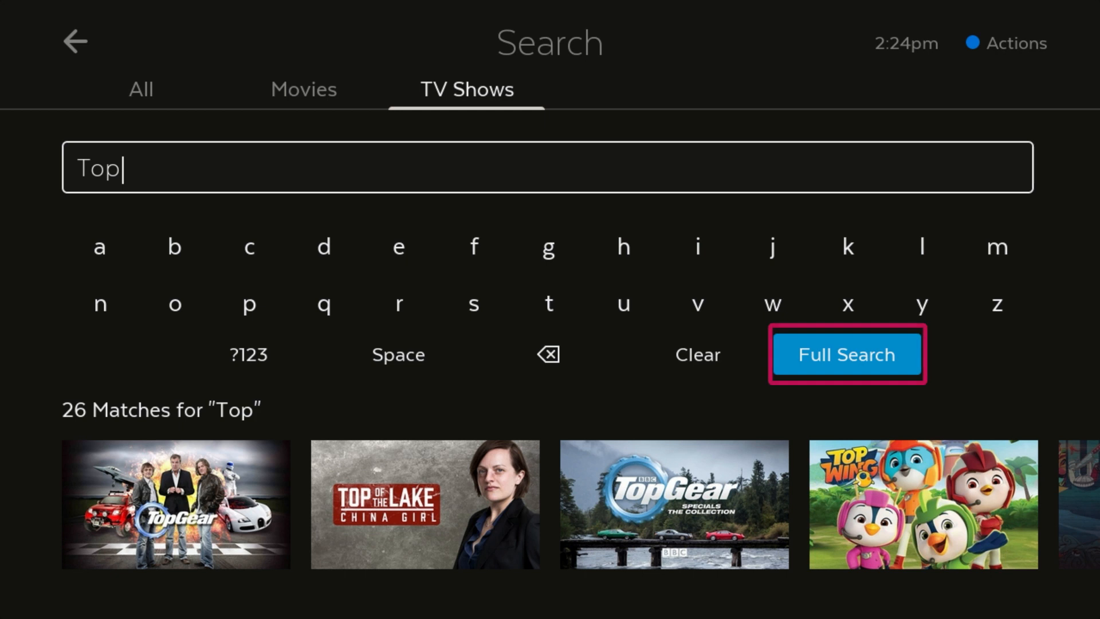
# - Run a full search for 'Top' to grid TV shows like Top Gear and Top Boy
pyautogui.click(847, 354)
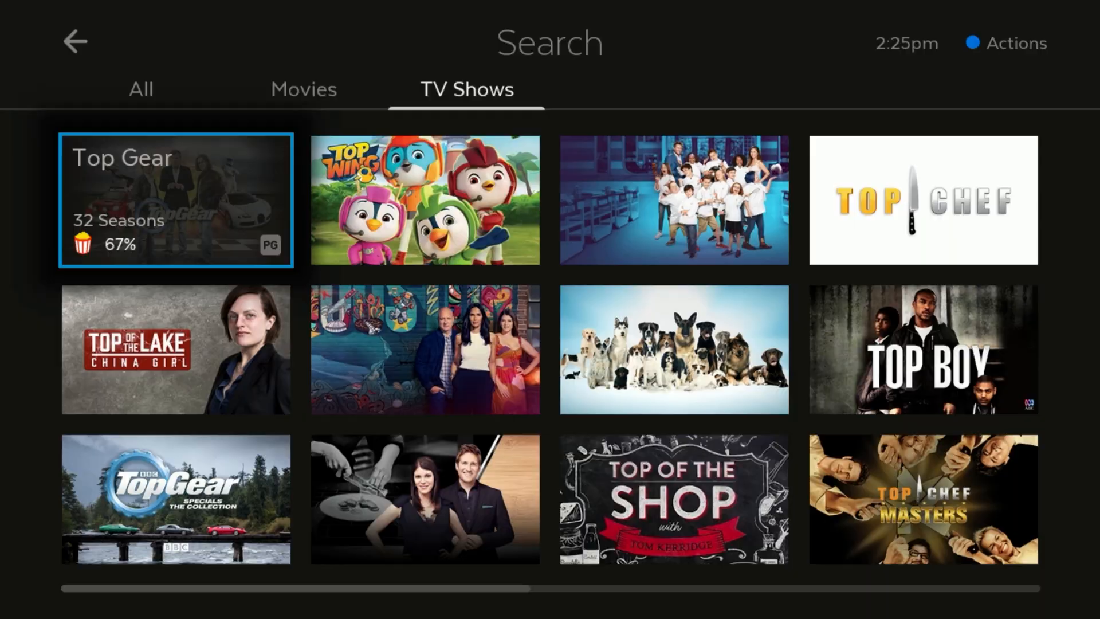
# - View Top Gear's details, then search all content for 'Inception' (6 matches)
pyautogui.click(176, 200)
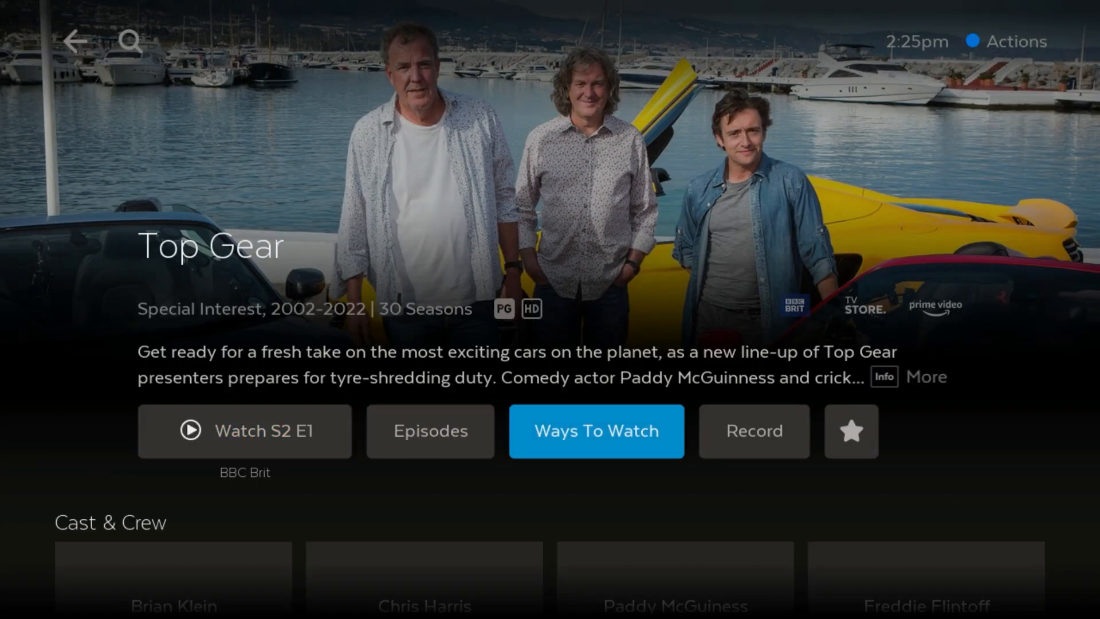
pyautogui.click(595, 431)
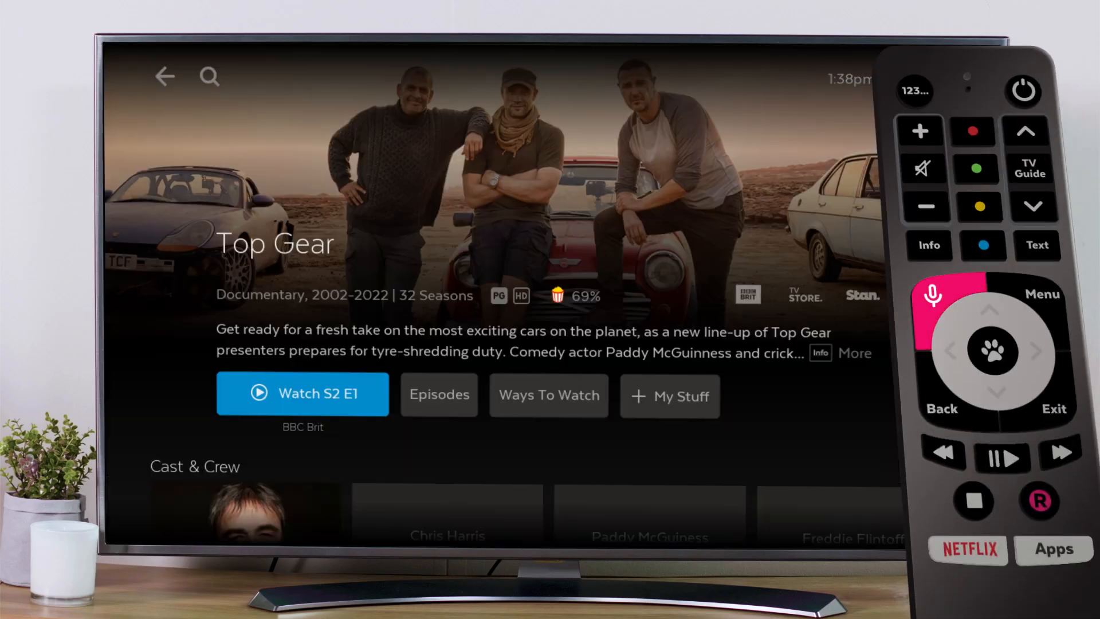
pyautogui.click(207, 76)
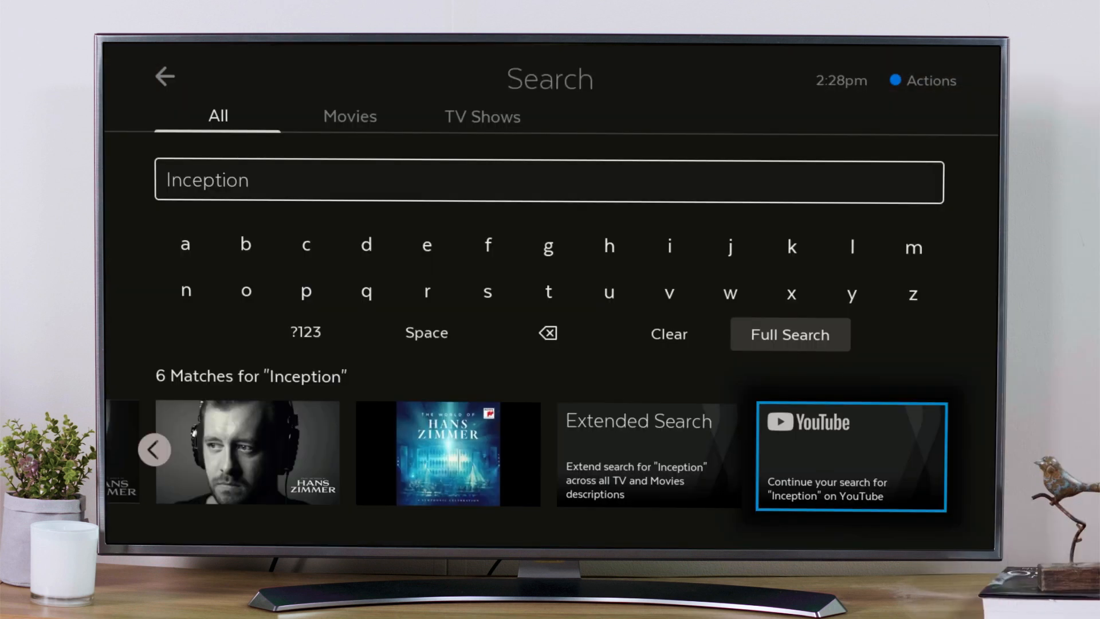
# - Run the extended 'Inception' search and filter results to the Inception film under Movies
pyautogui.click(849, 455)
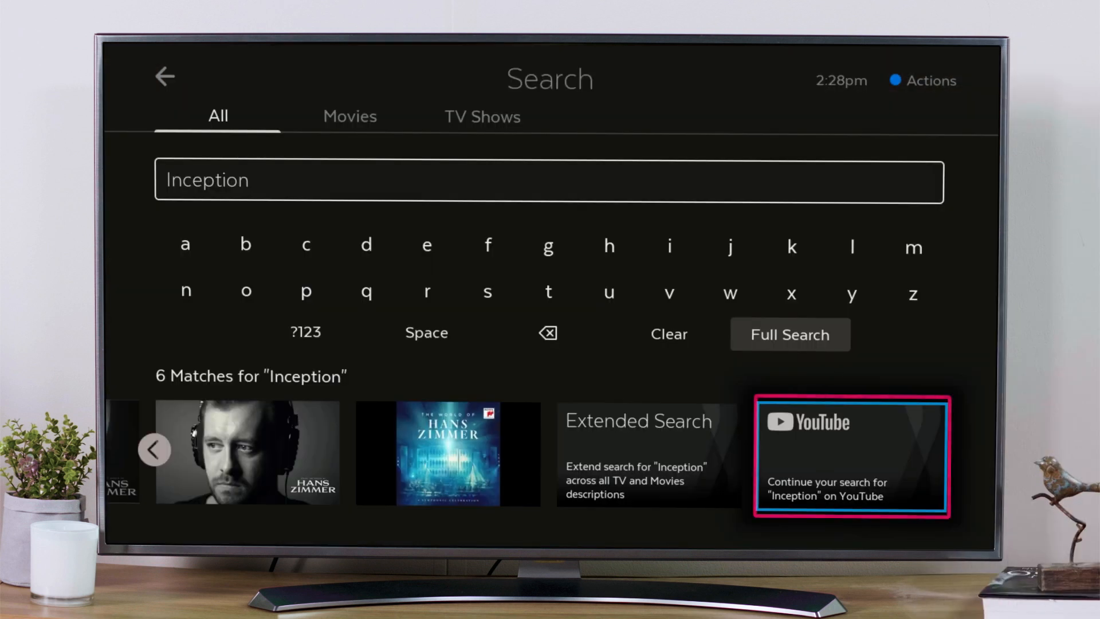
pyautogui.click(851, 456)
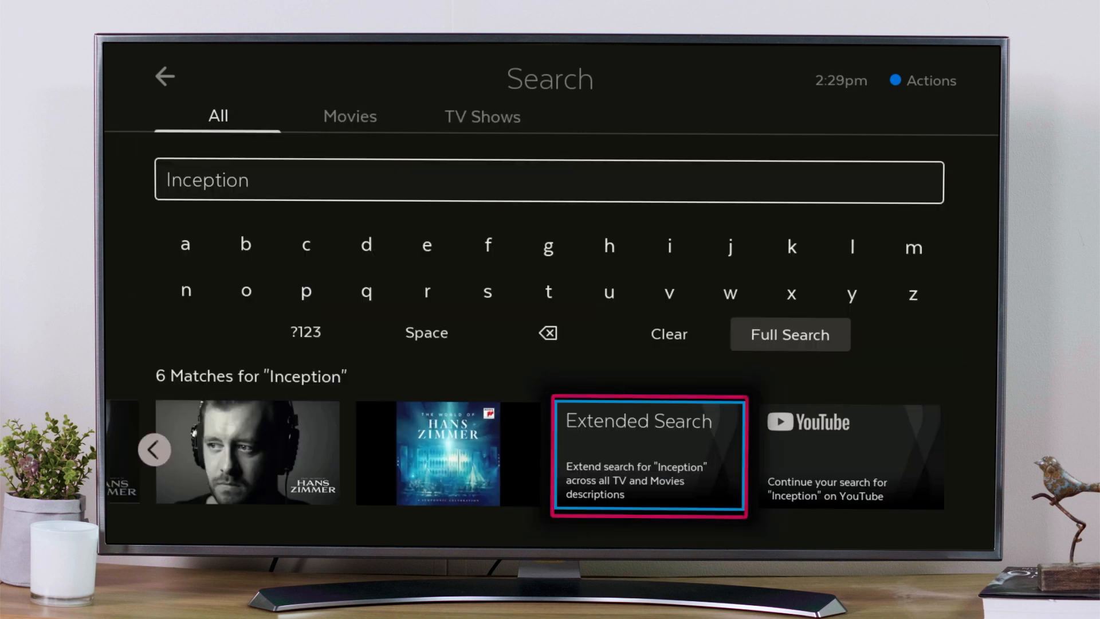
pyautogui.click(647, 454)
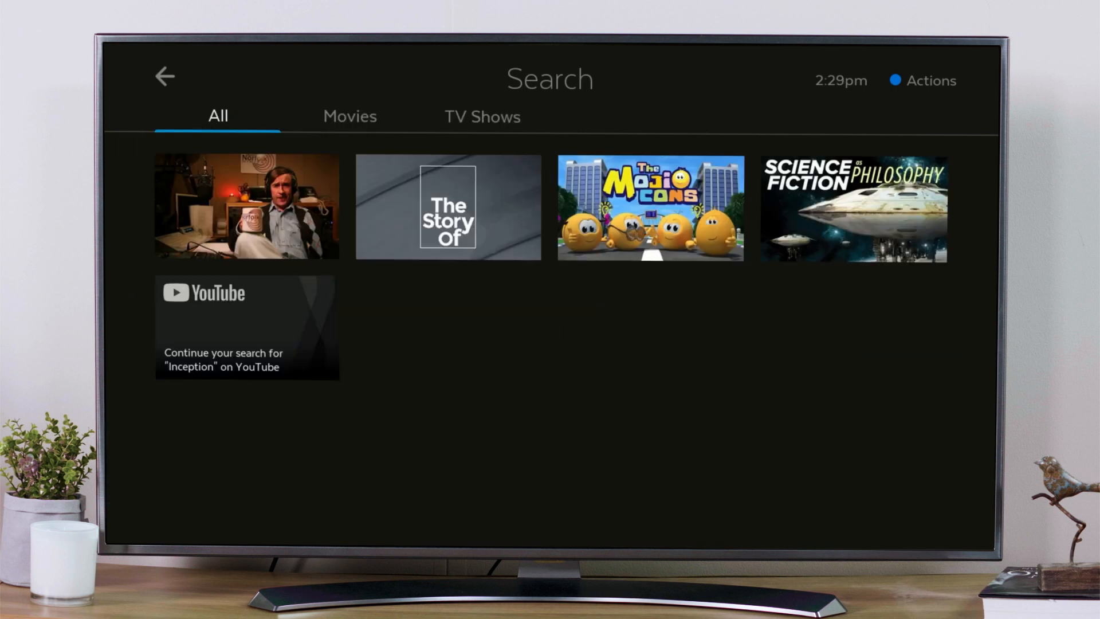
pyautogui.click(349, 116)
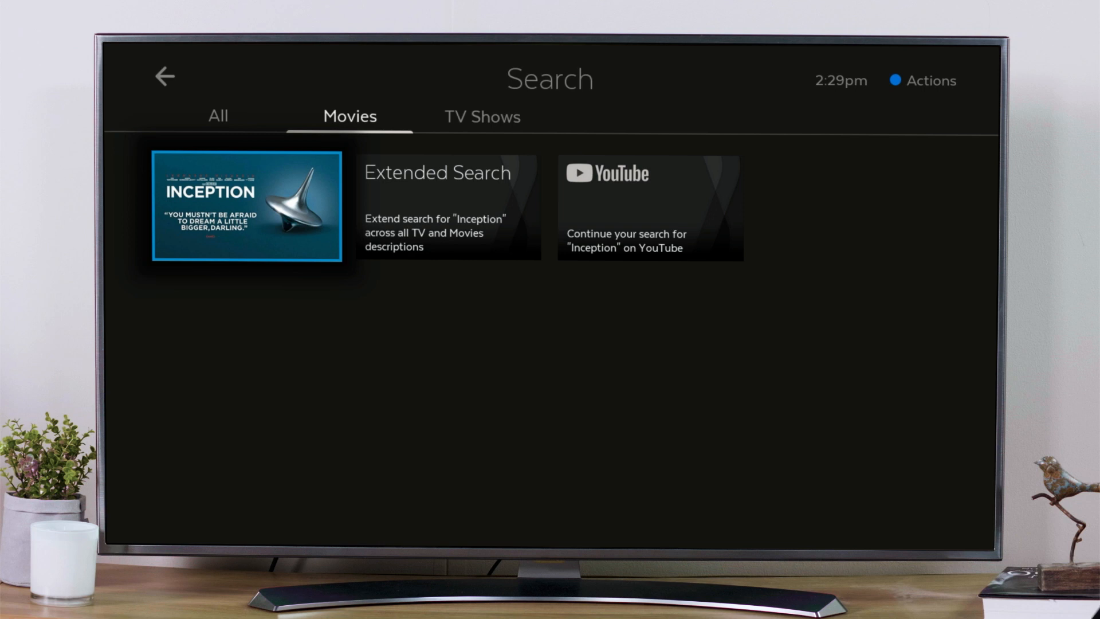
# - View Inception's movie details, then open an empty Movies search listing Avatar and Top Gun: Maverick
pyautogui.click(246, 205)
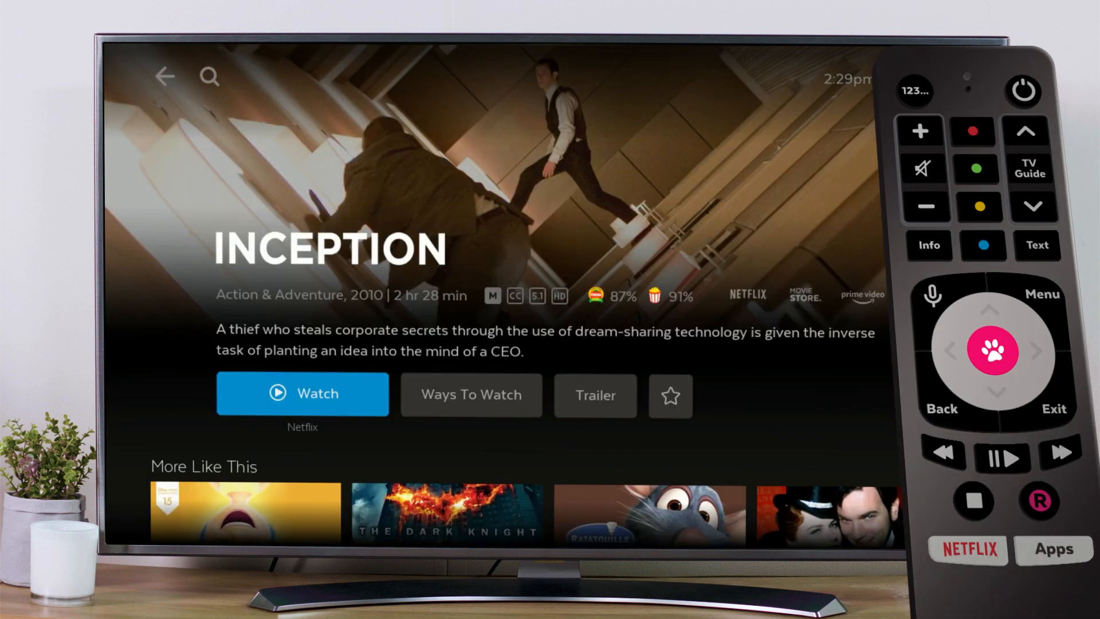
pyautogui.click(302, 393)
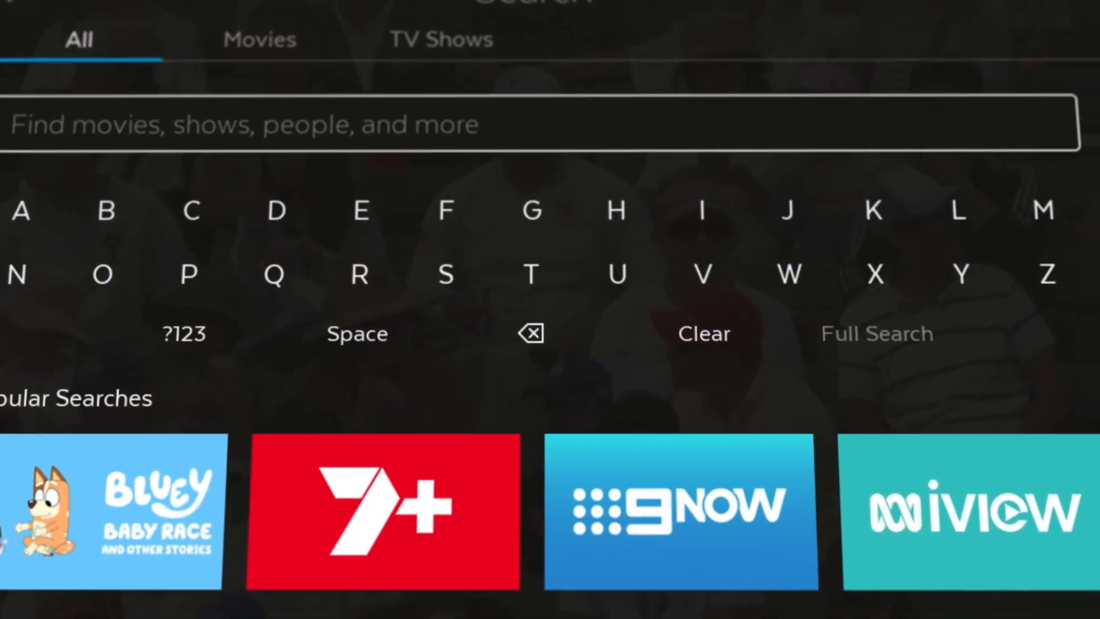
pyautogui.click(260, 40)
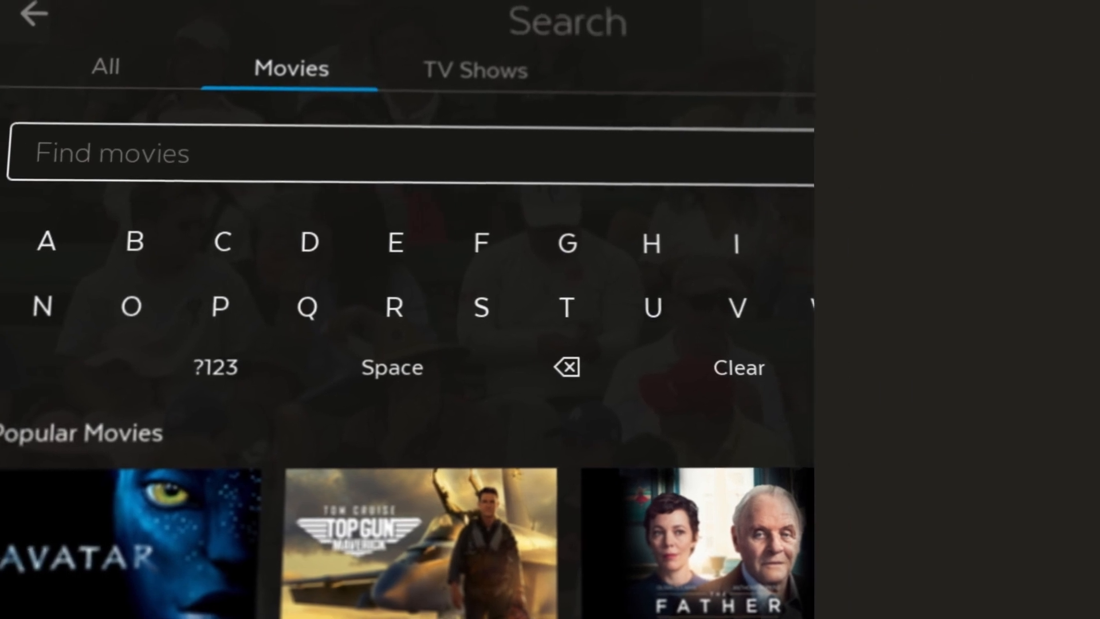